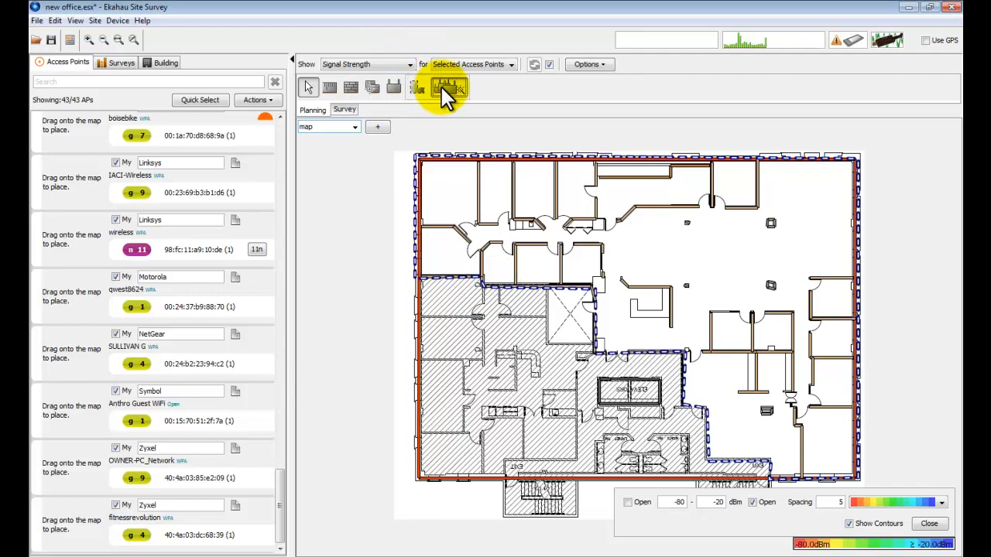
- Launch the Auto-Planner for the office map from the toolbar
{"action": "left_click", "coordinate": [449, 87]}
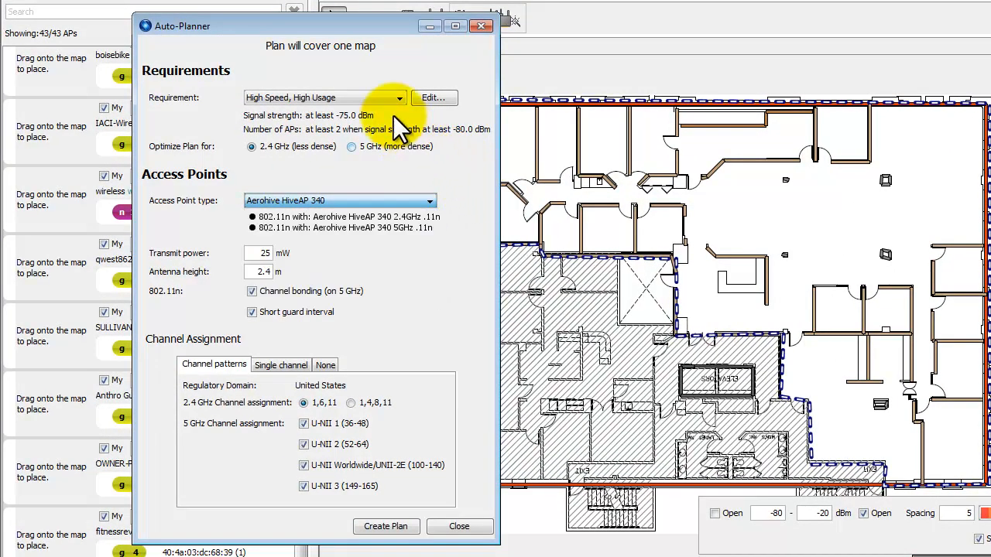
{"action": "left_click", "coordinate": [398, 98]}
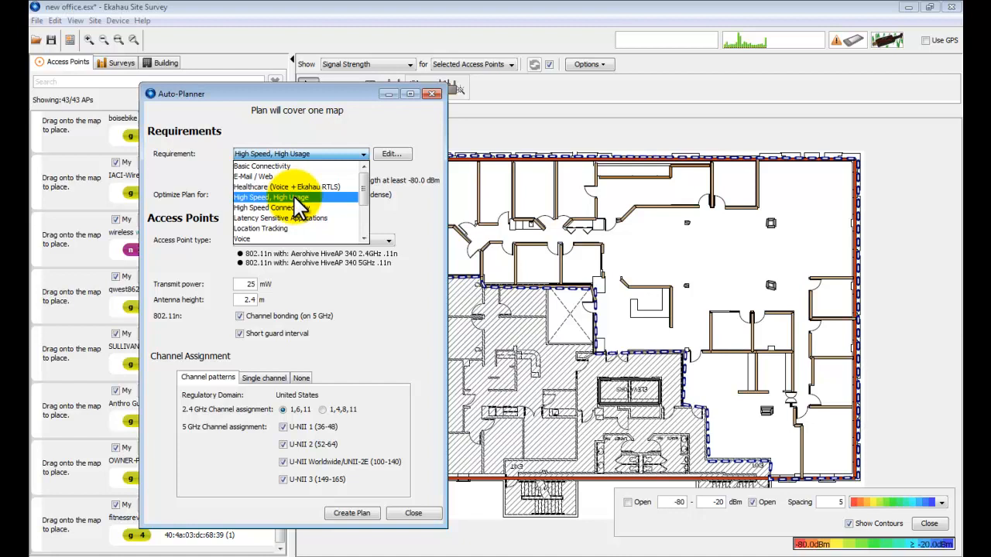
{"action": "left_click", "coordinate": [298, 198]}
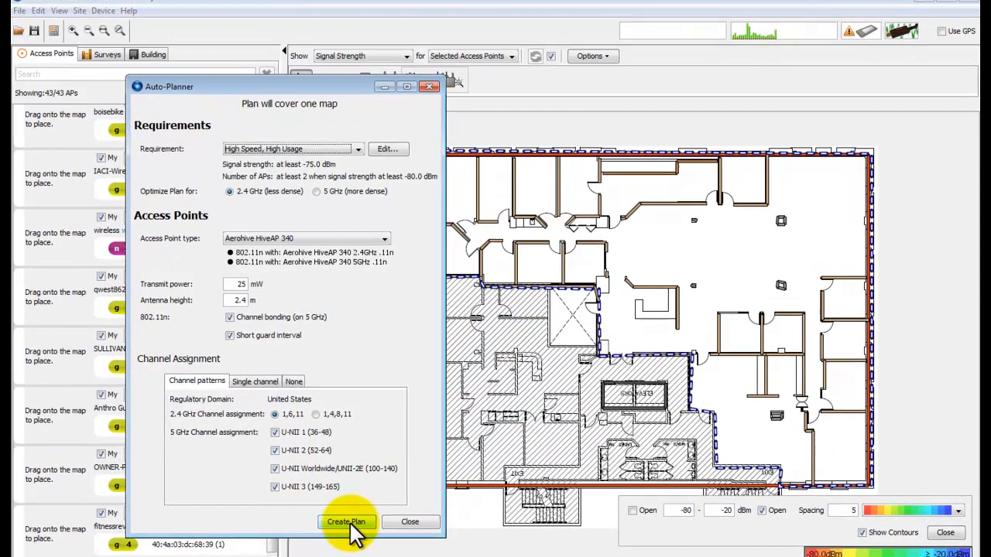
{"action": "left_click", "coordinate": [347, 522]}
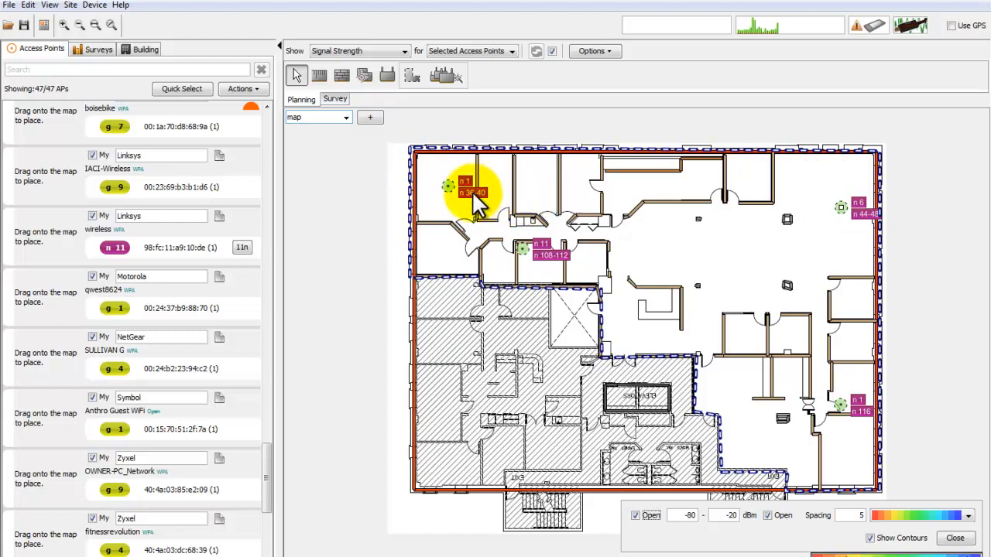
{"action": "mouse_move", "coordinate": [263, 449]}
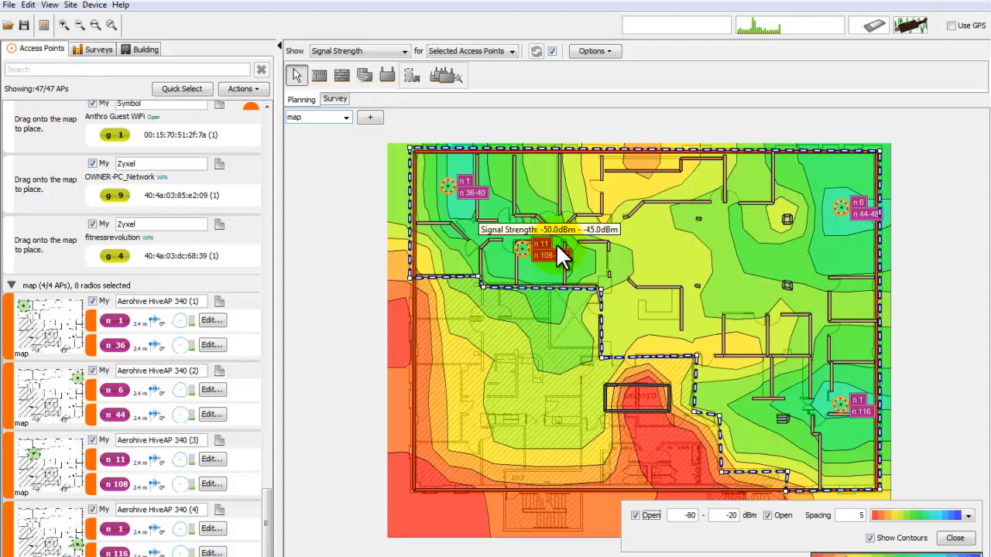
{"action": "mouse_move", "coordinate": [786, 229]}
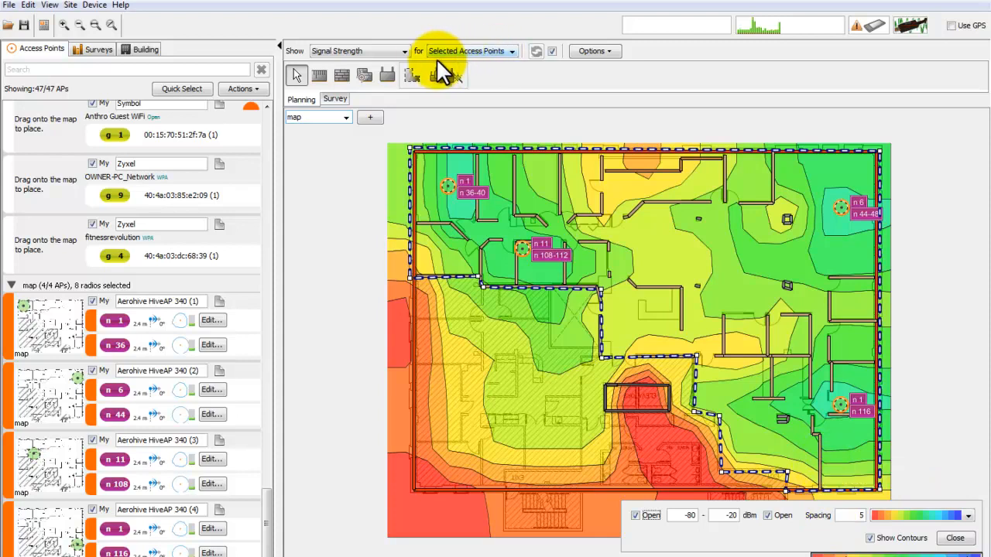
- Switch the heatmap visualization from Signal Strength to Data Rate
{"action": "left_click", "coordinate": [359, 51]}
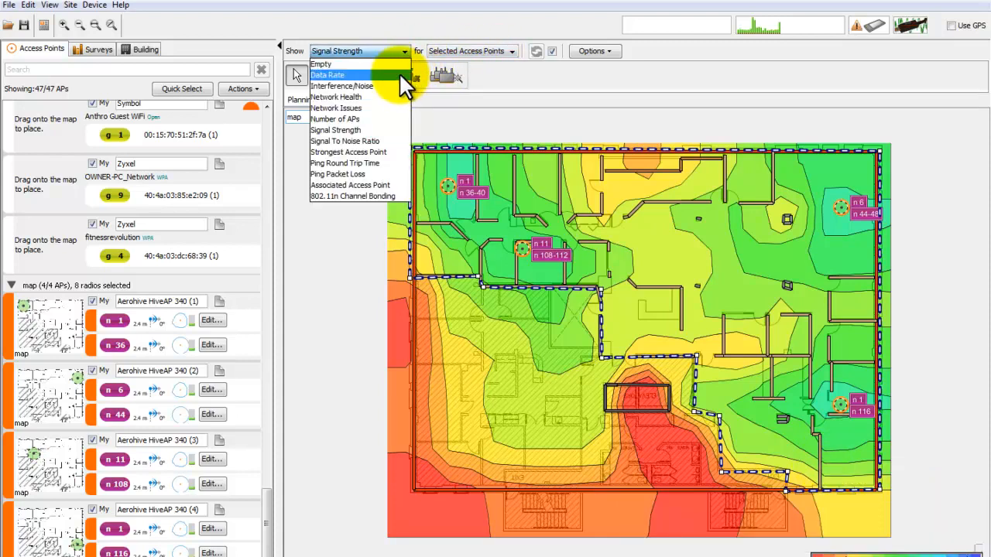
{"action": "left_click", "coordinate": [327, 75]}
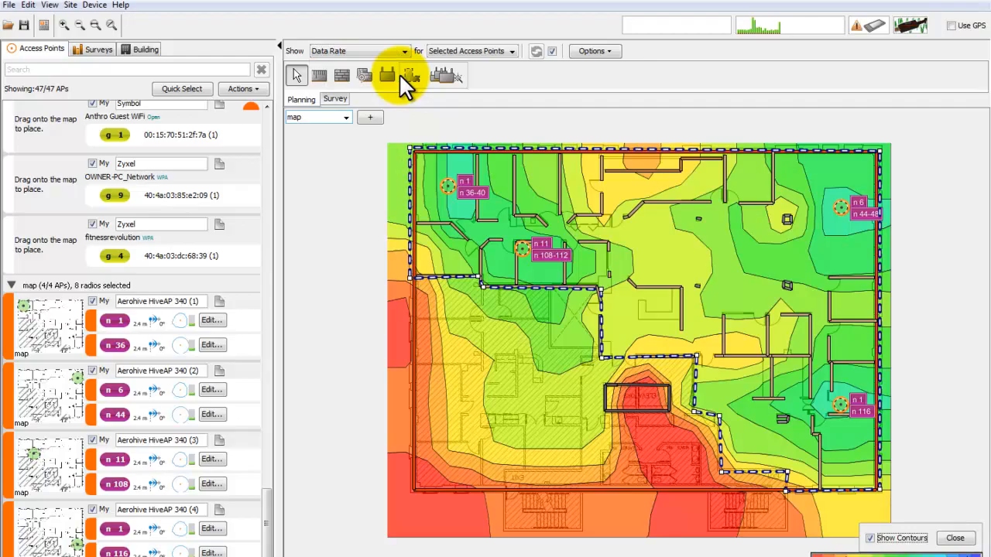